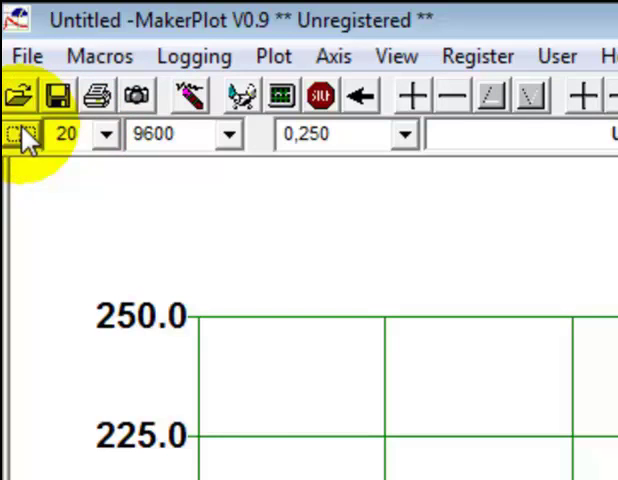
Choose COM port 20 from the toolbar port list for the microcontroller connection.
left_click(108, 132)
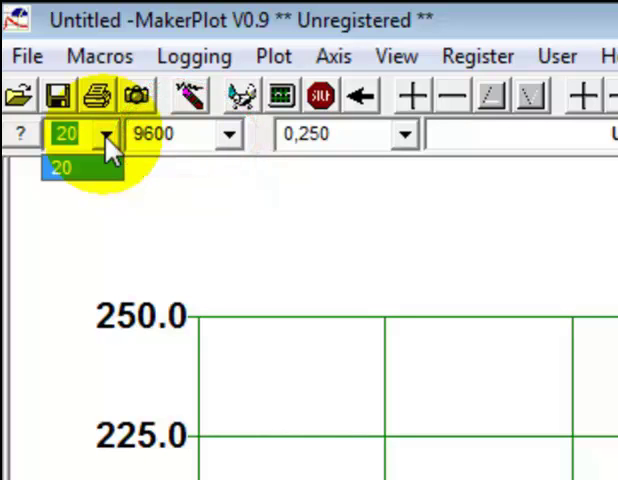
left_click(228, 132)
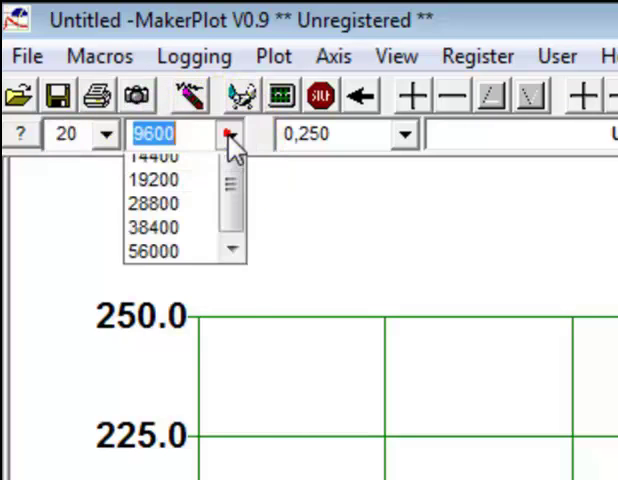
Confirm the connection speed at 9600 baud in the baud rate list.
left_click(224, 132)
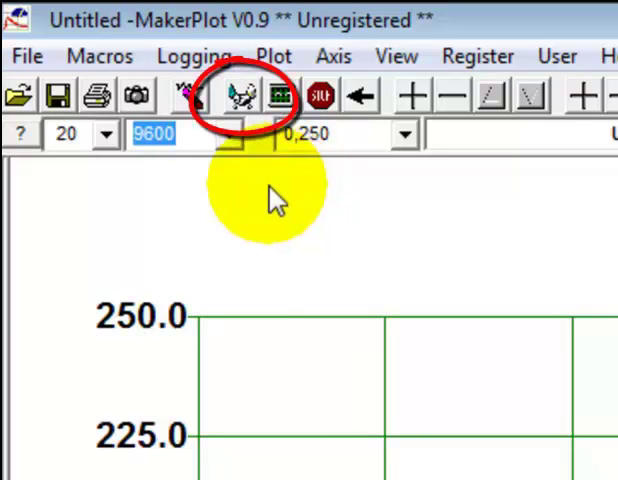
Connect to the microcontroller on port 20 at 9600 baud, locking port and speed.
left_click(244, 96)
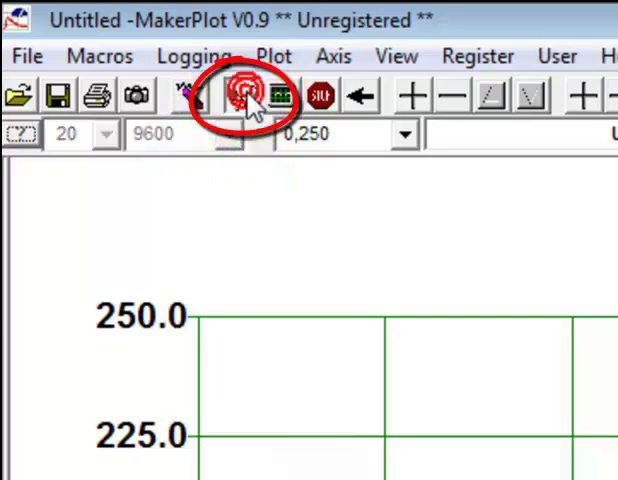
left_click(244, 96)
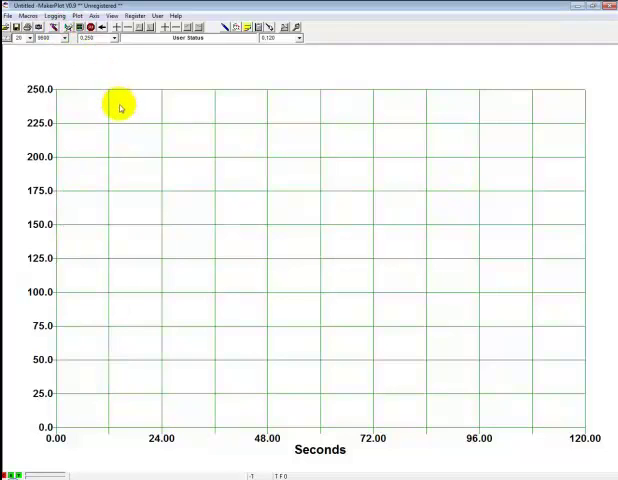
mouse_move(124, 104)
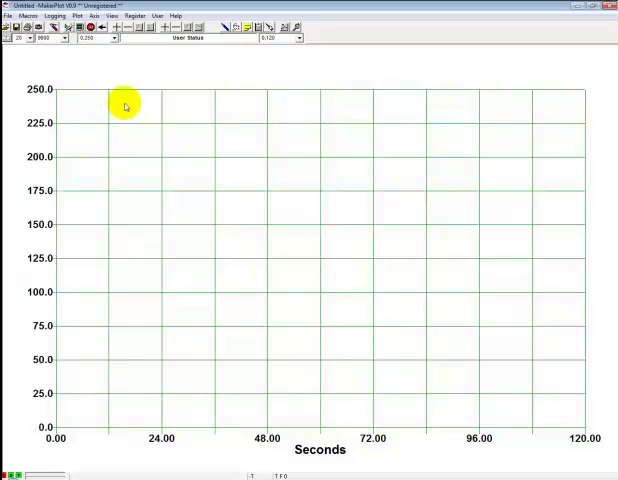